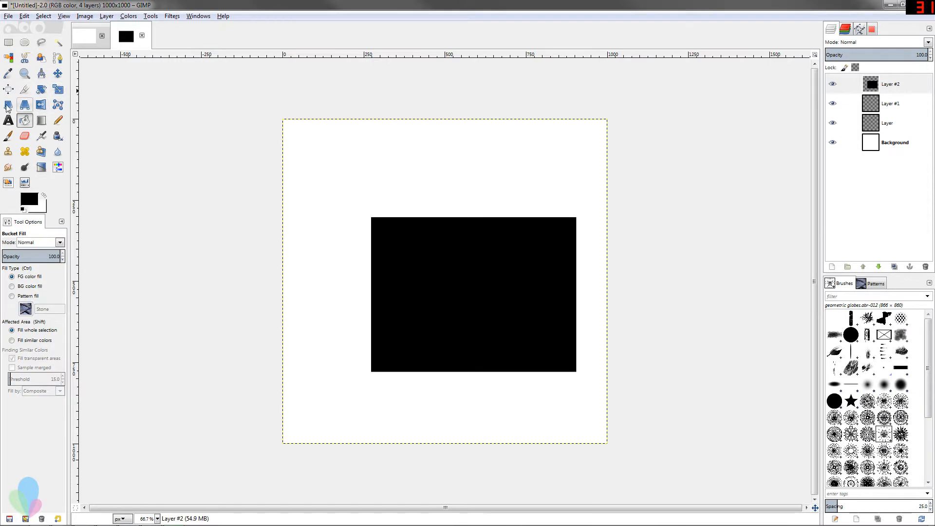
mouse_move(95, 160)
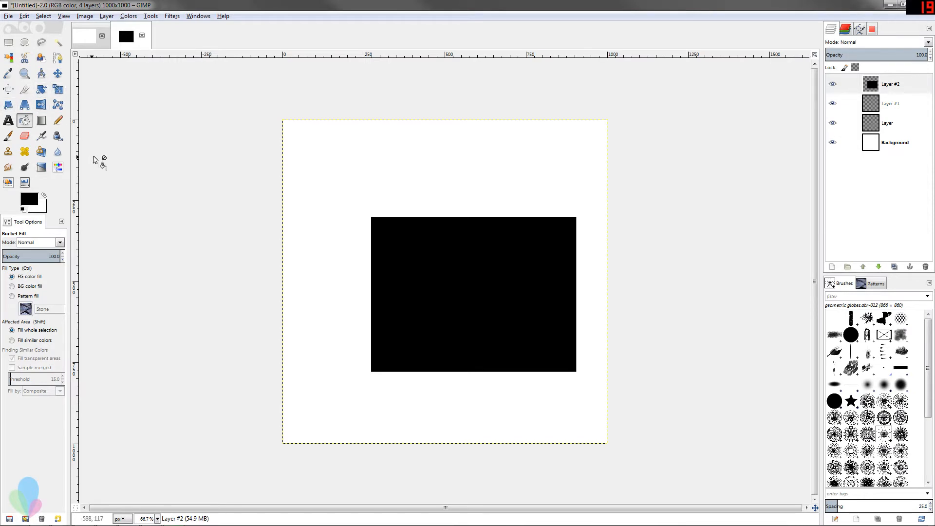
mouse_move(158, 250)
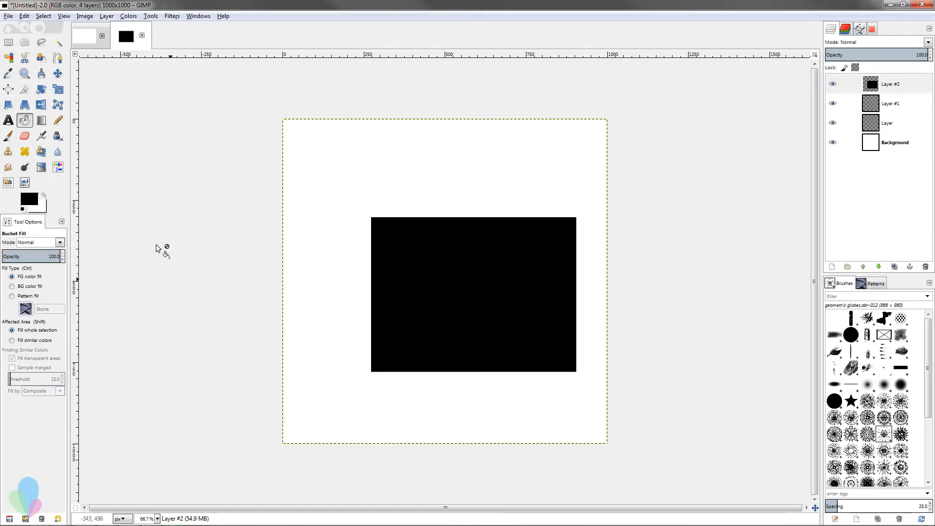
mouse_move(425, 268)
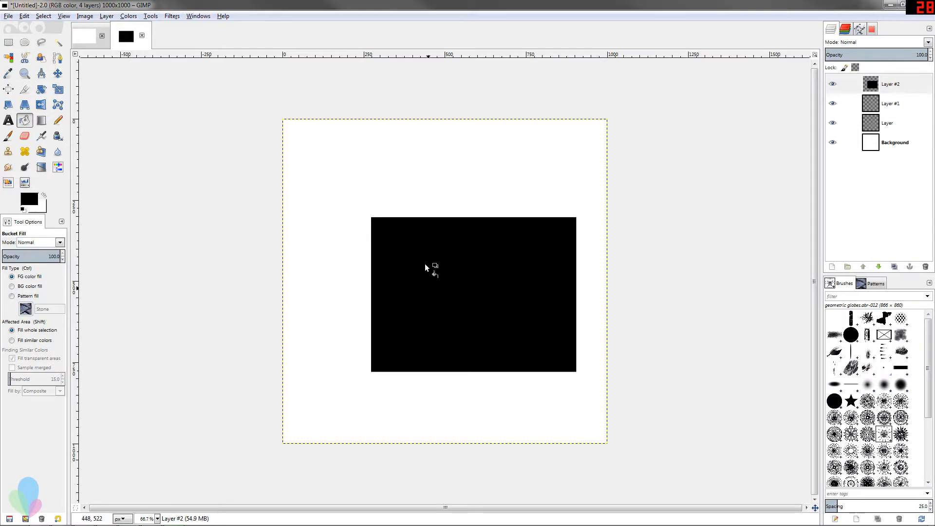
mouse_move(341, 277)
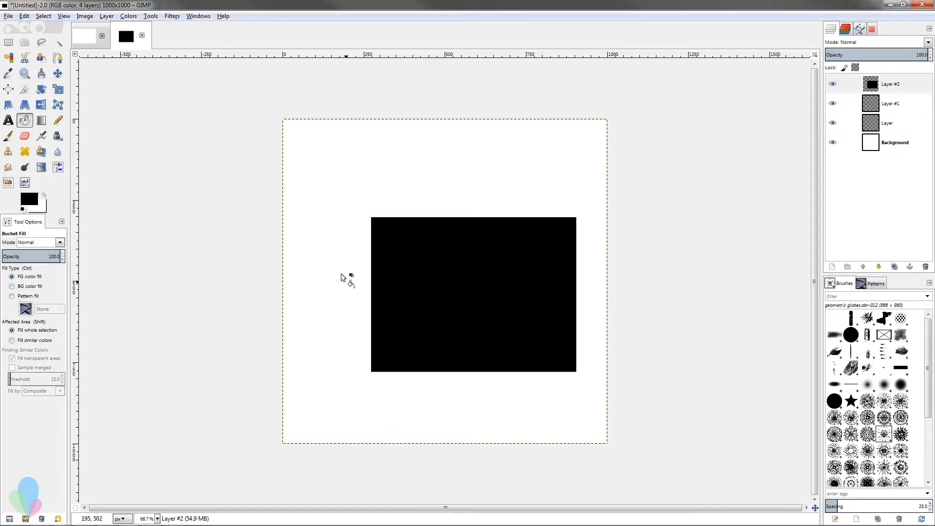
mouse_move(292, 219)
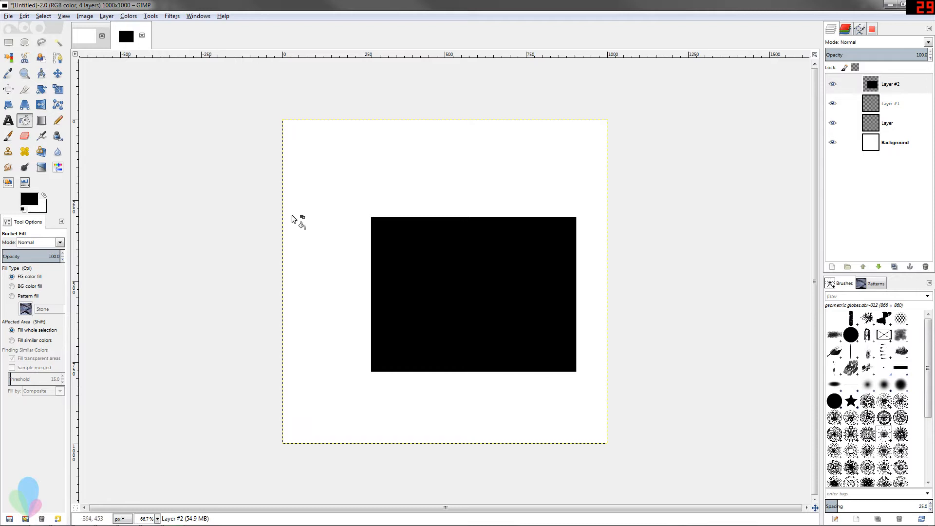
mouse_move(96, 132)
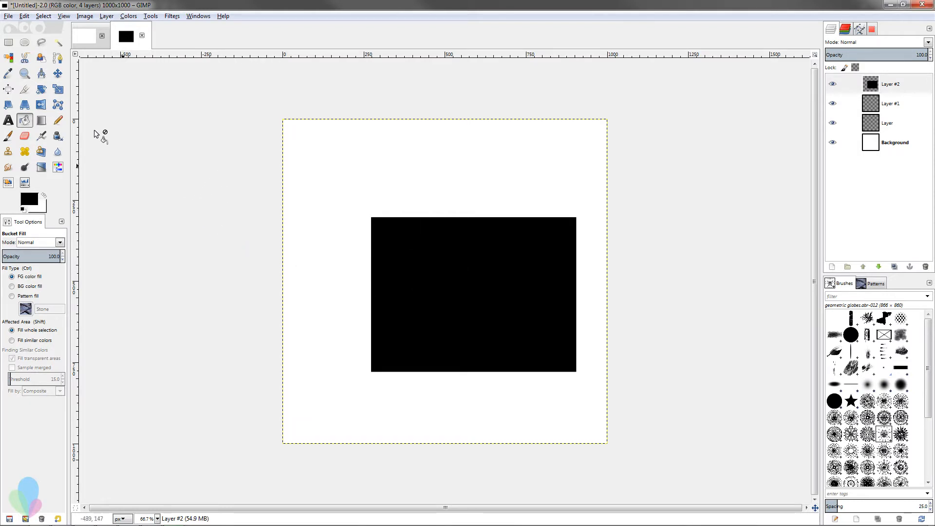
mouse_move(41, 90)
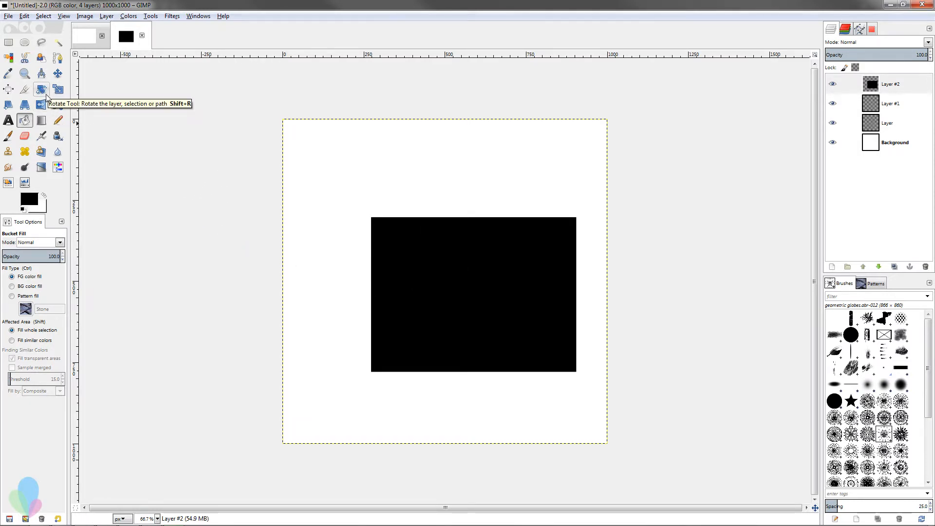
mouse_move(164, 137)
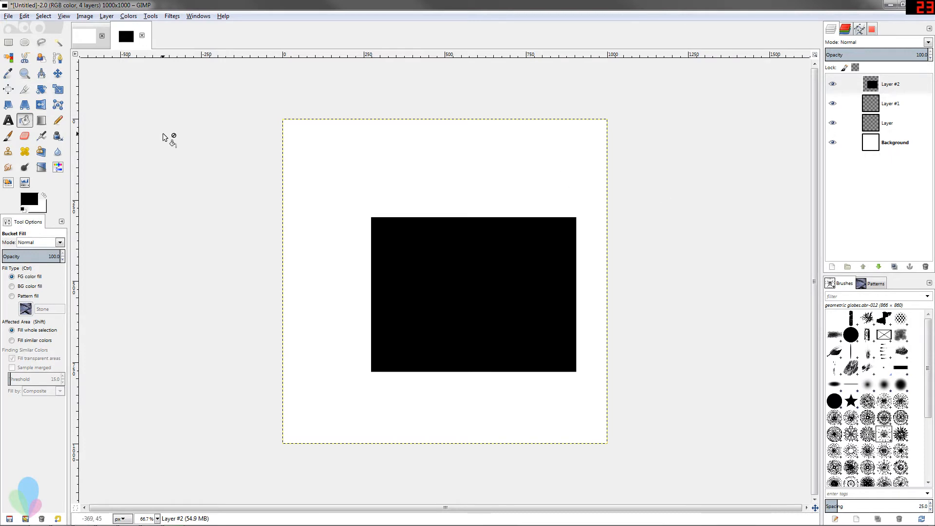
mouse_move(40, 67)
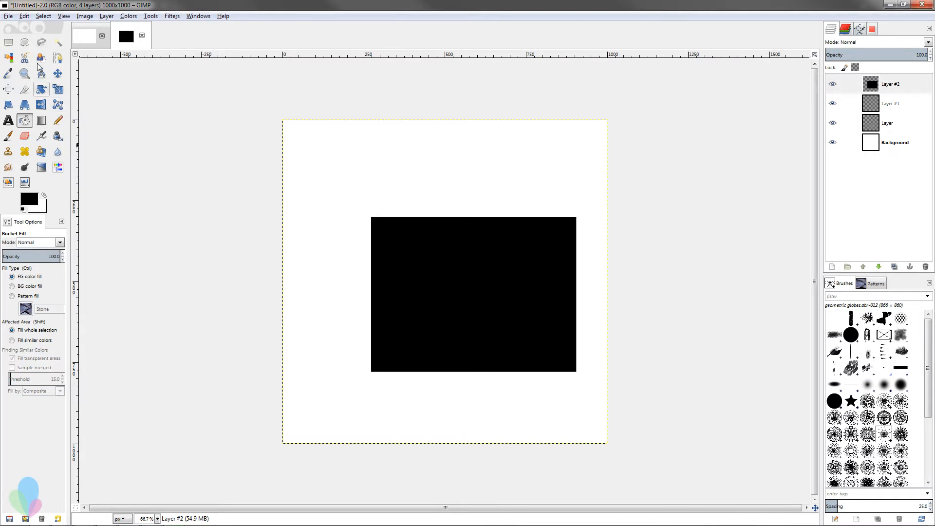
mouse_move(152, 250)
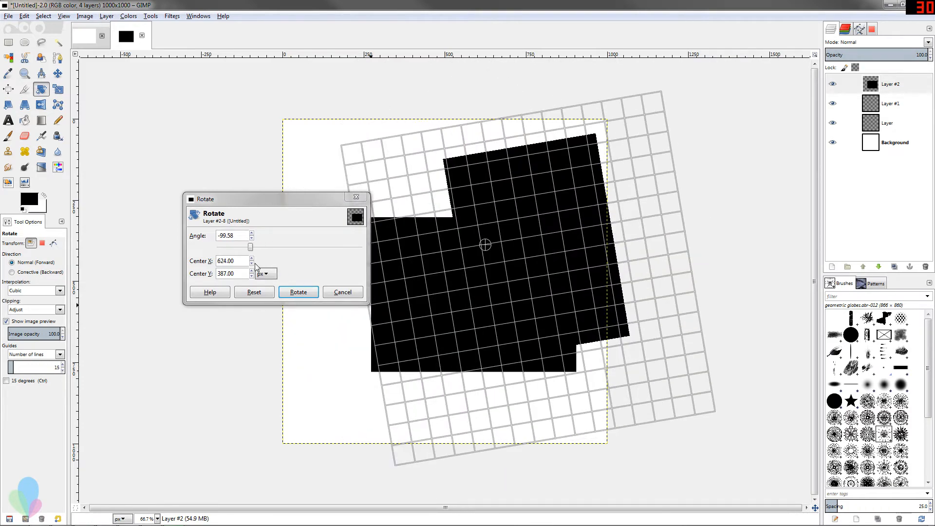
Rotate Layer #2's rectangle by 126.5 degrees around centre 500,500.
left_click(251, 263)
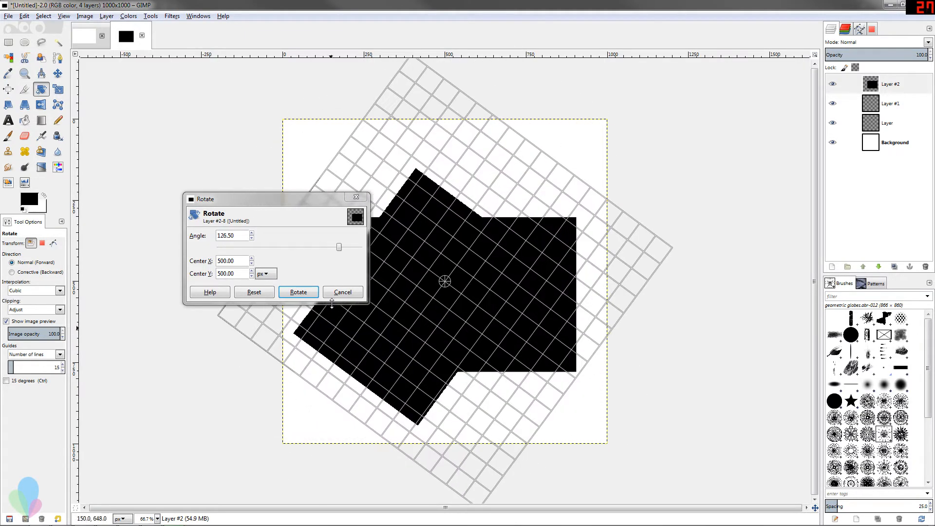
left_click(298, 292)
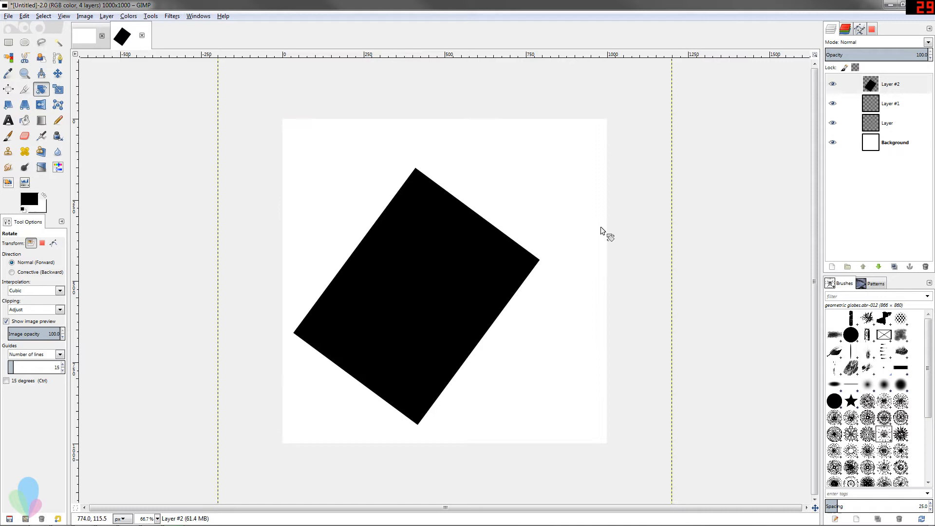
mouse_move(908, 106)
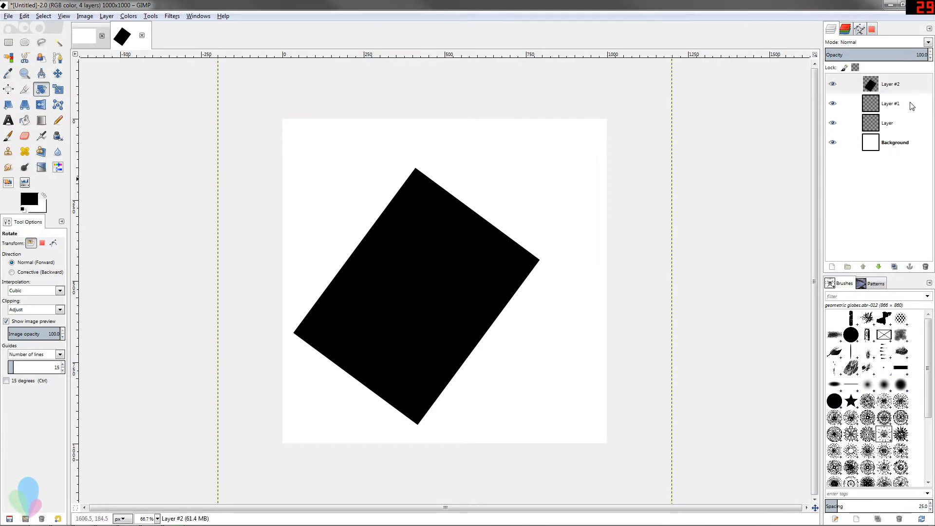
left_click(890, 84)
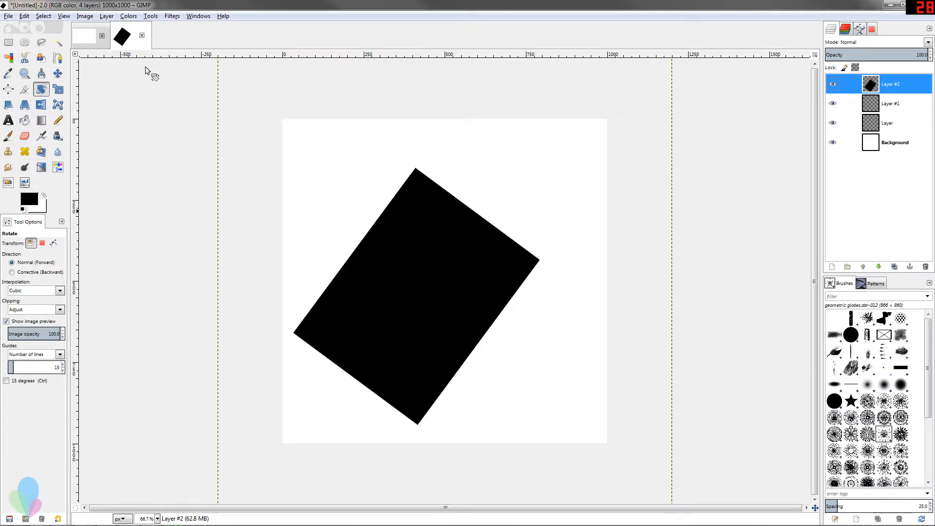
left_click(444, 281)
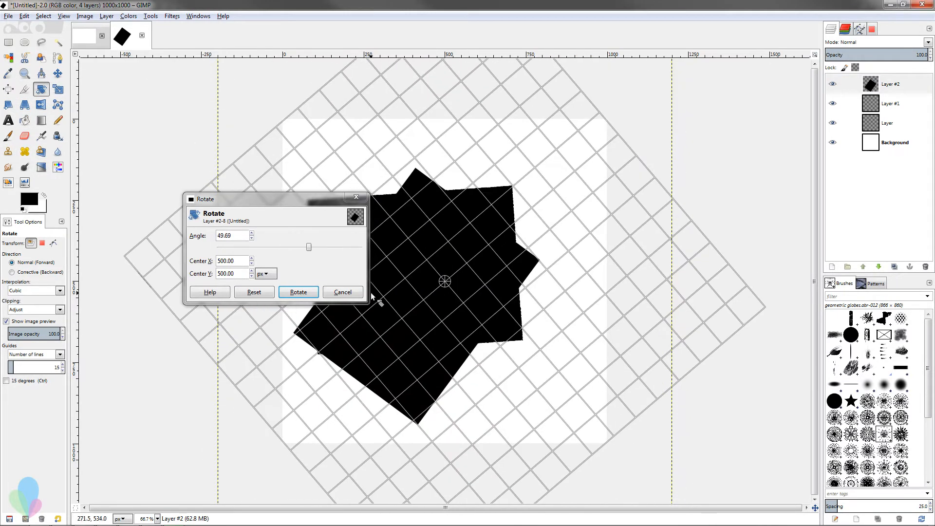
left_click(297, 292)
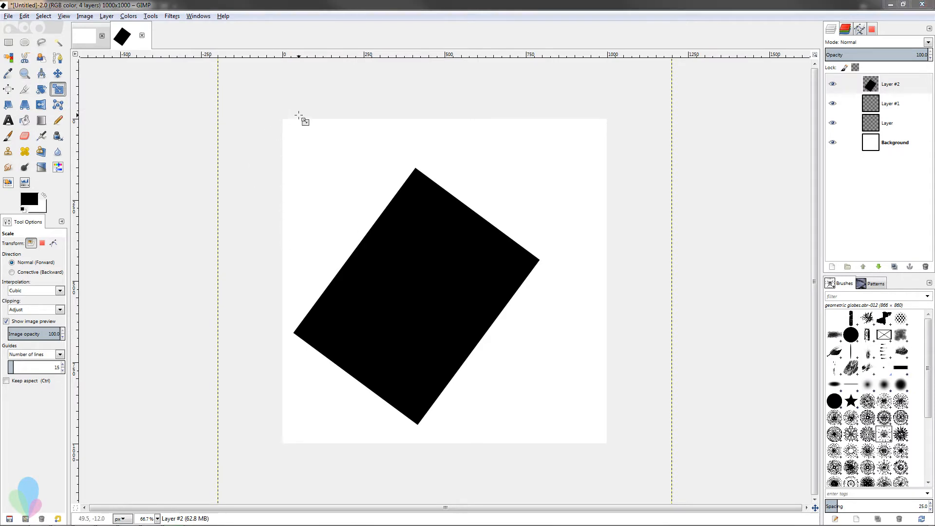
Scale Layer #2's rectangle up to about 2687 px with Keep aspect on.
left_click(417, 268)
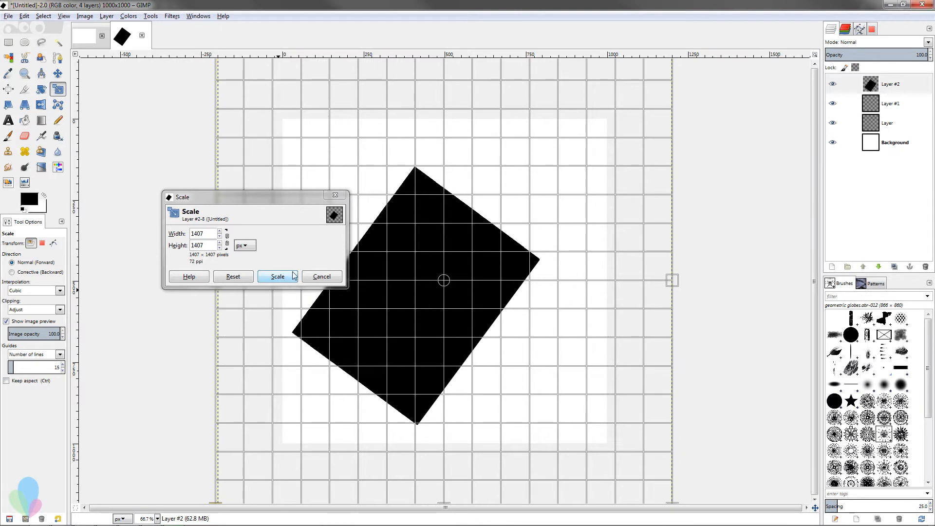
left_click(276, 276)
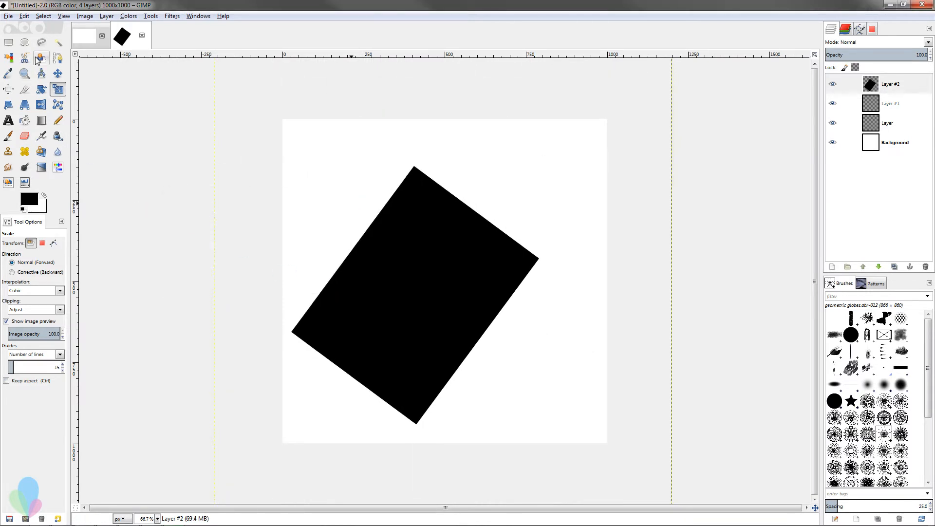
mouse_move(358, 197)
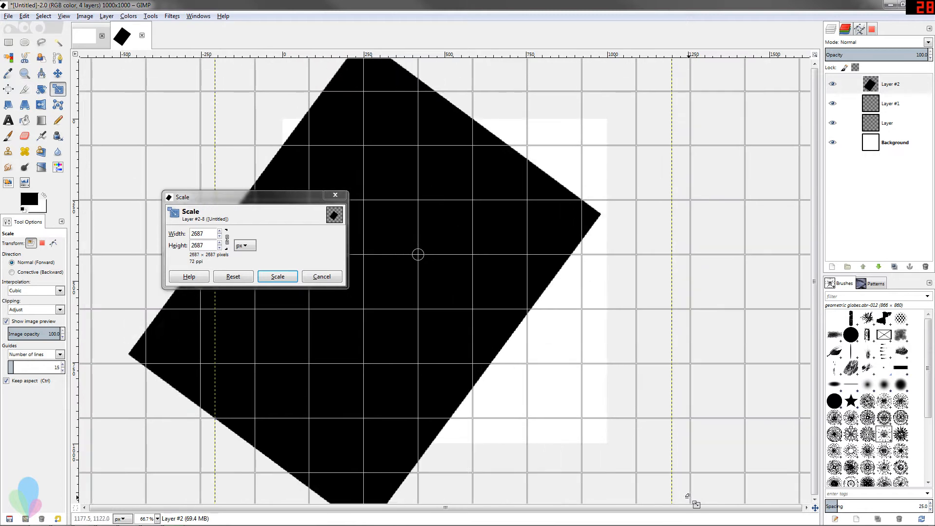
left_click(276, 276)
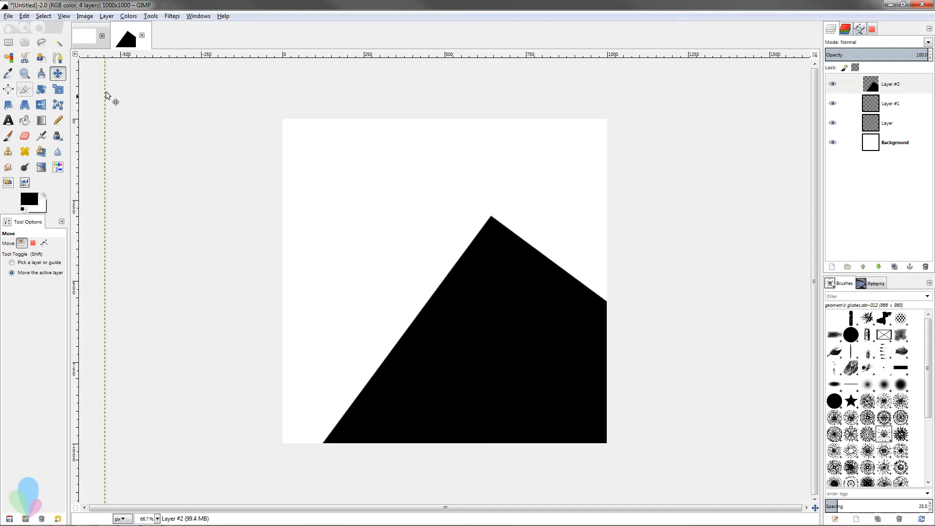
left_click(58, 89)
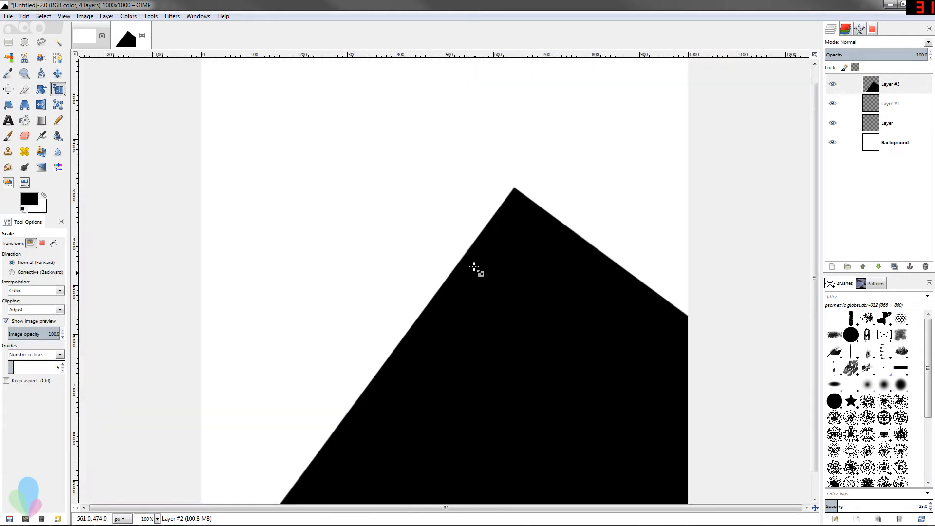
scroll("down", 3)
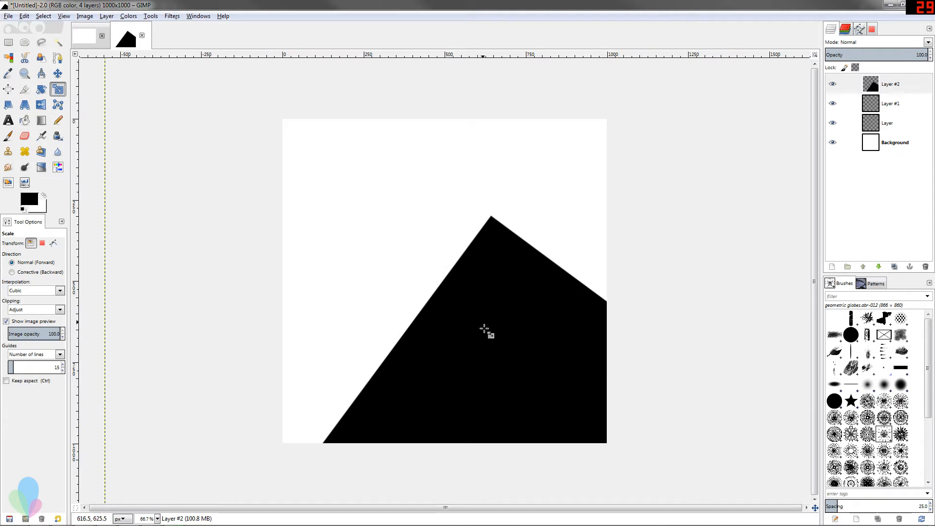
left_click(486, 330)
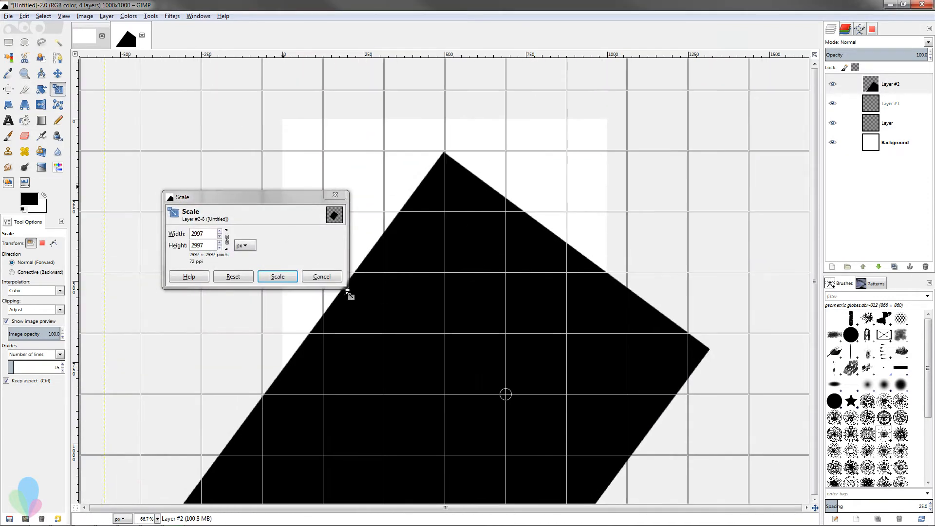
left_click(276, 276)
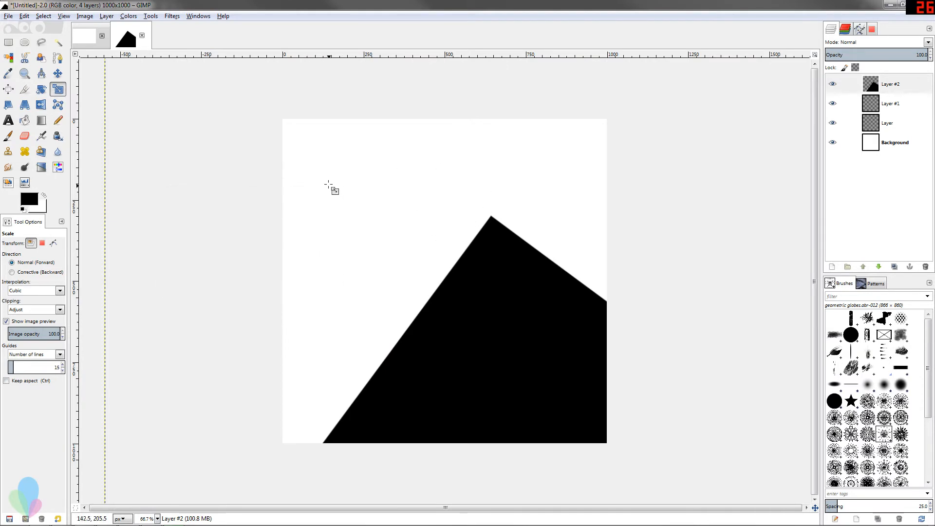
mouse_move(303, 186)
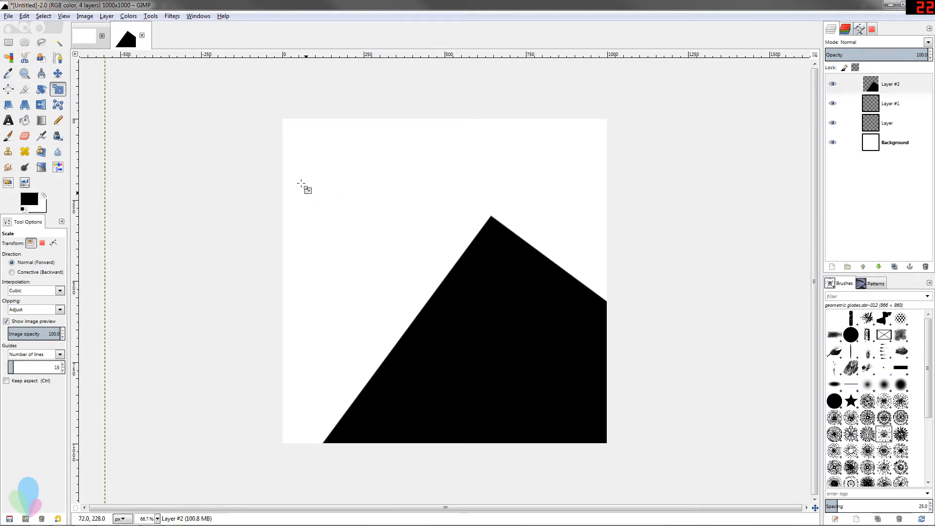
mouse_move(136, 184)
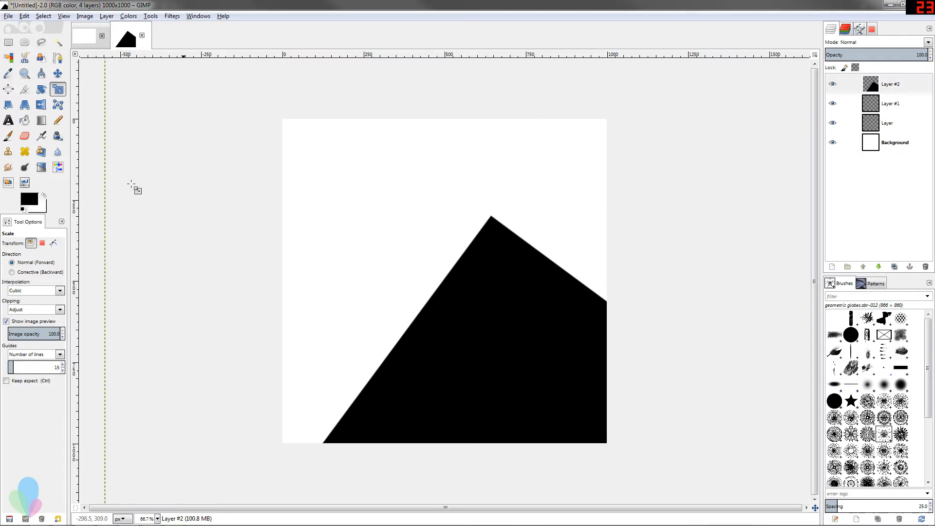
mouse_move(233, 156)
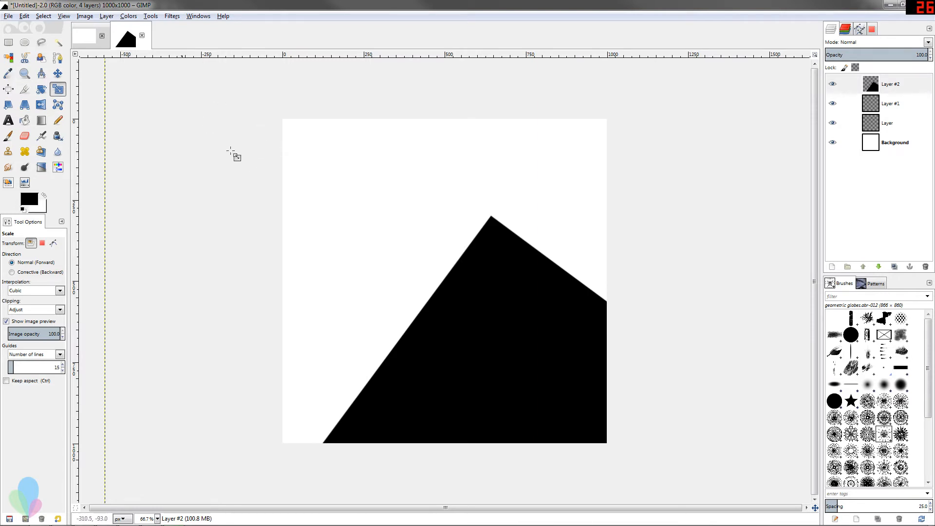
mouse_move(444, 162)
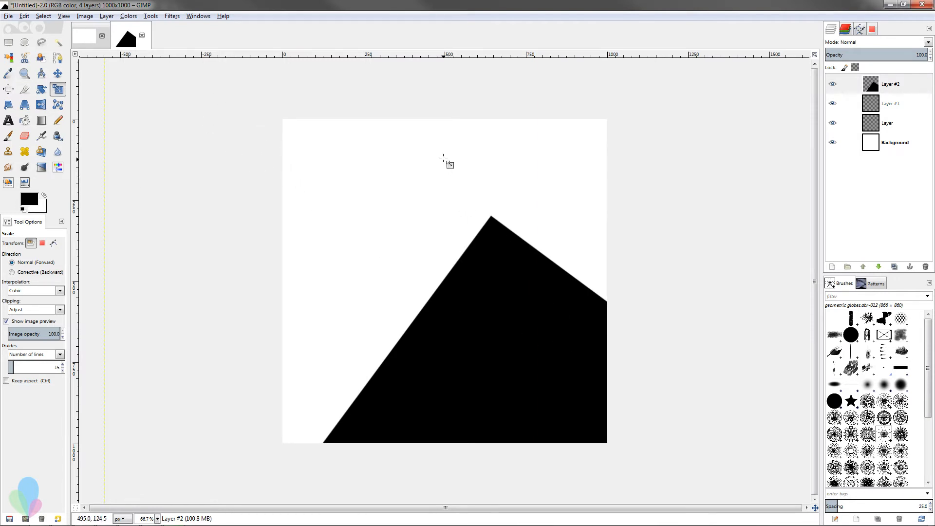
mouse_move(290, 225)
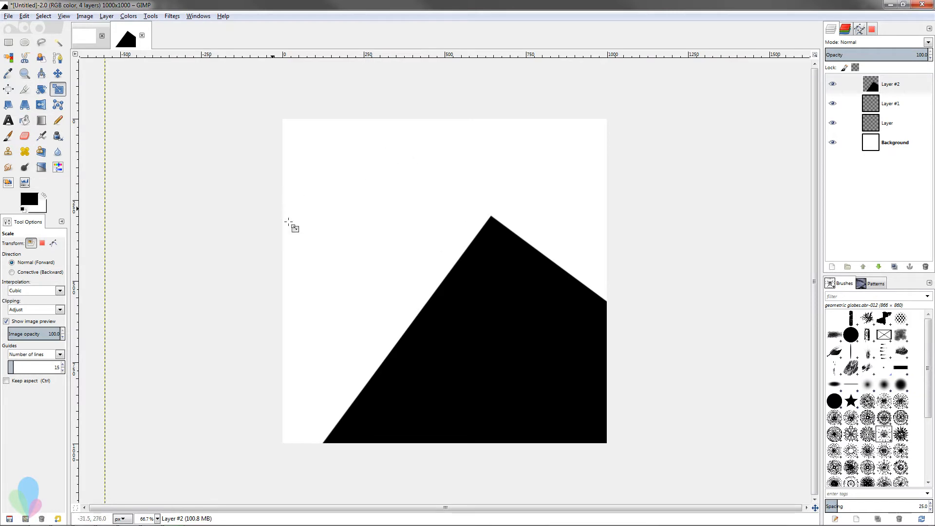
Preview a shear on Layer #2, cancel it, and delete Layer #2.
left_click(9, 105)
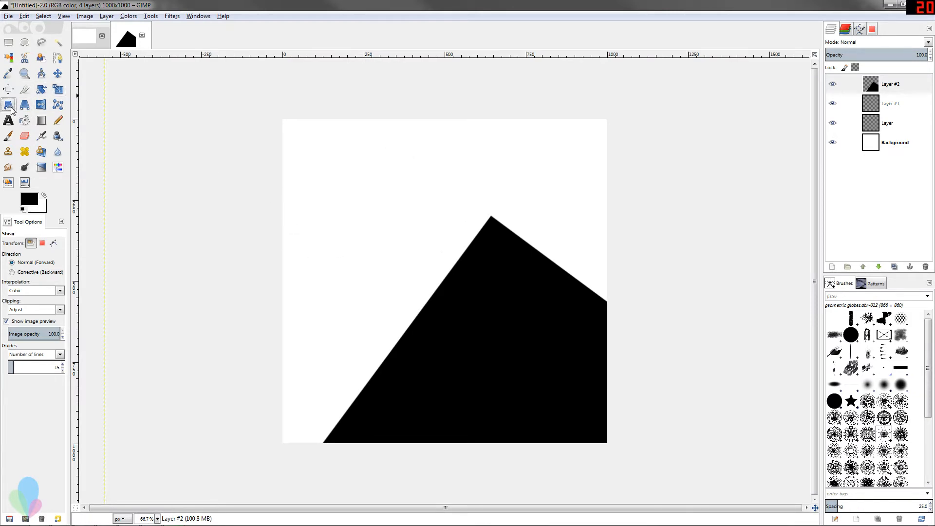
left_click(891, 84)
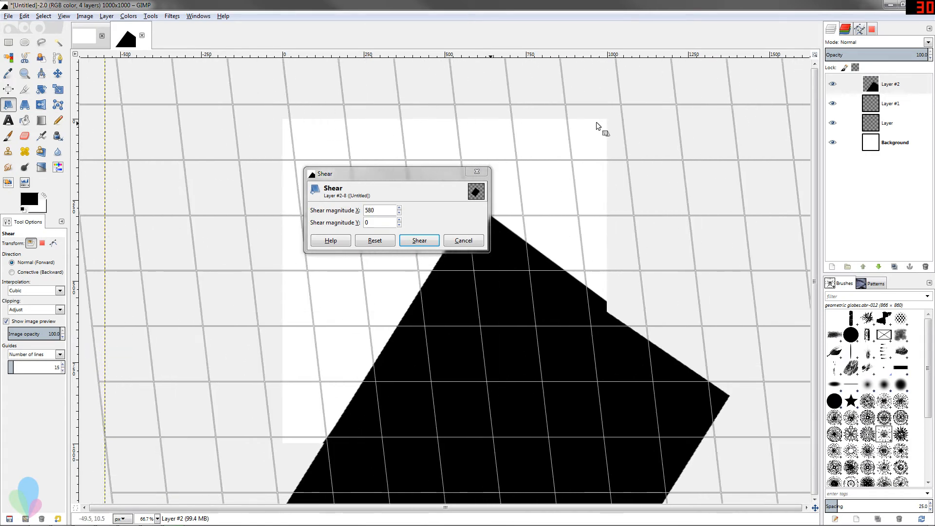
left_click(418, 240)
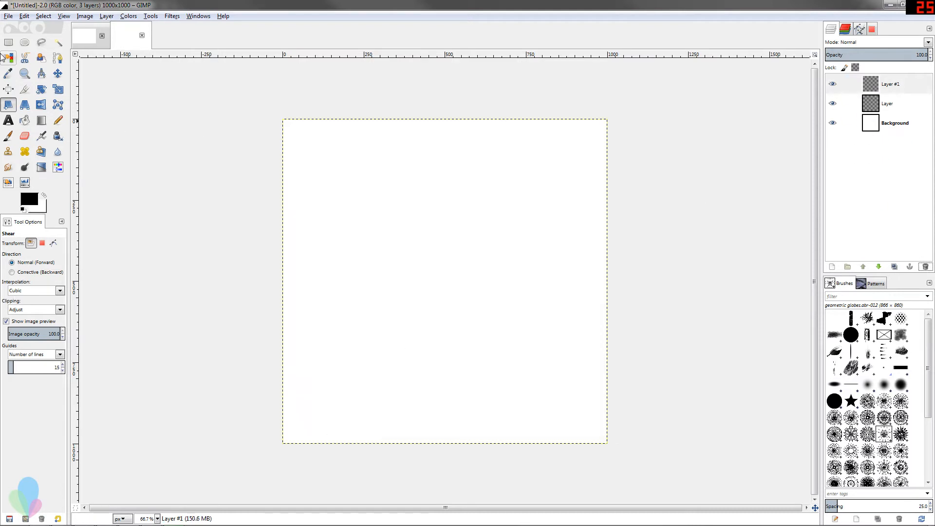
Shear Layer #1's black square into a slanted parallelogram.
left_click(25, 120)
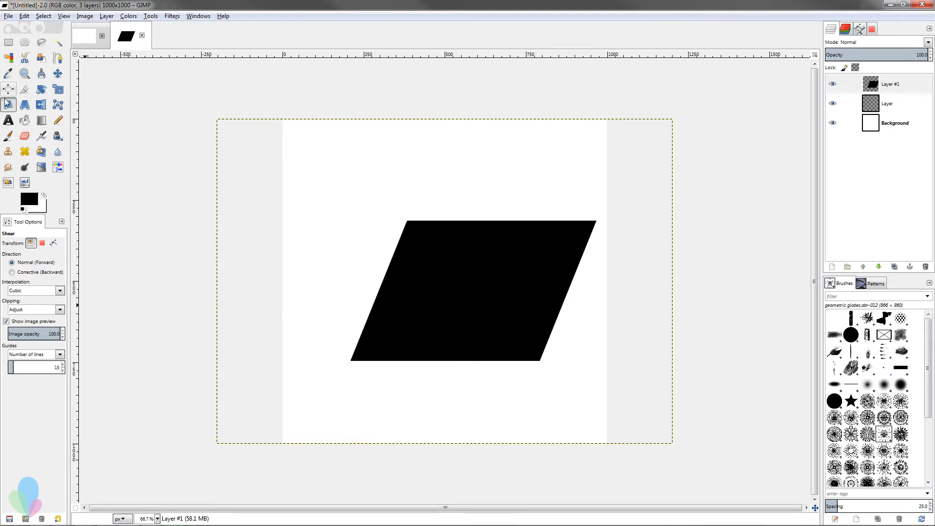
mouse_move(276, 148)
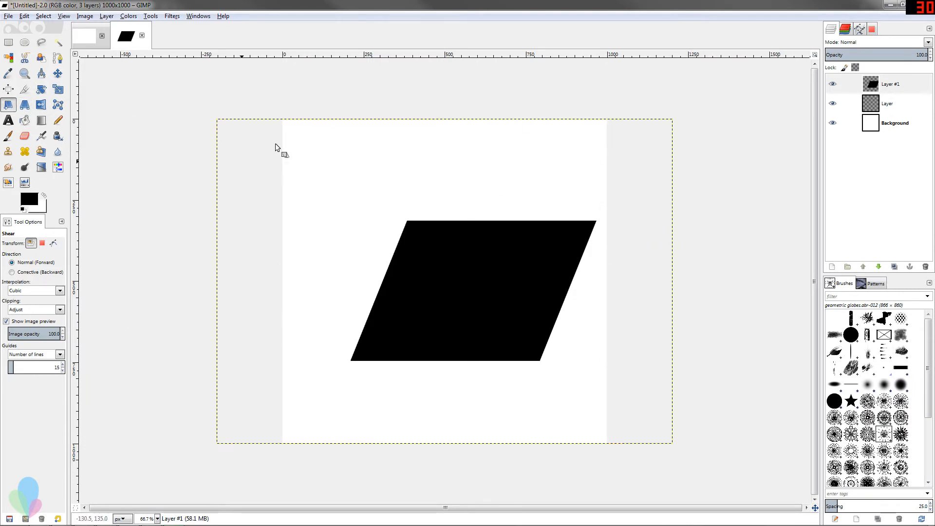
mouse_move(373, 375)
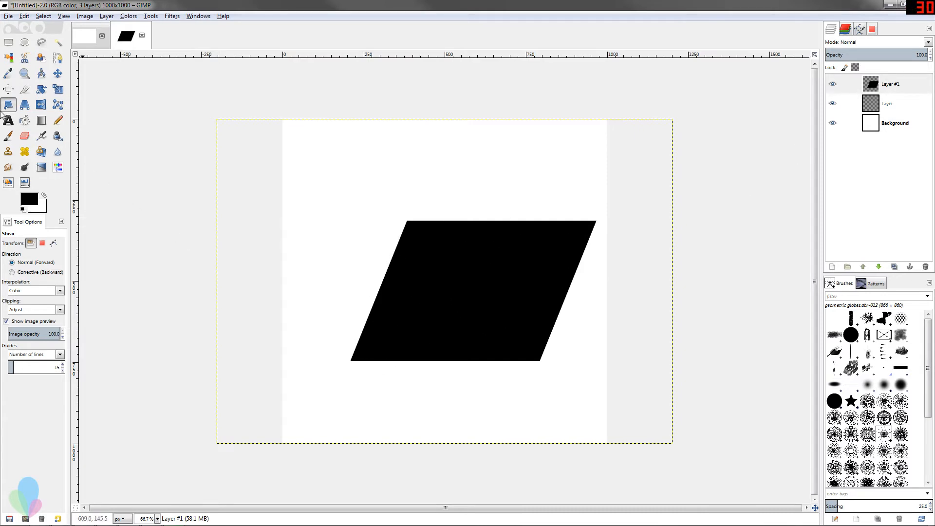
left_click(24, 105)
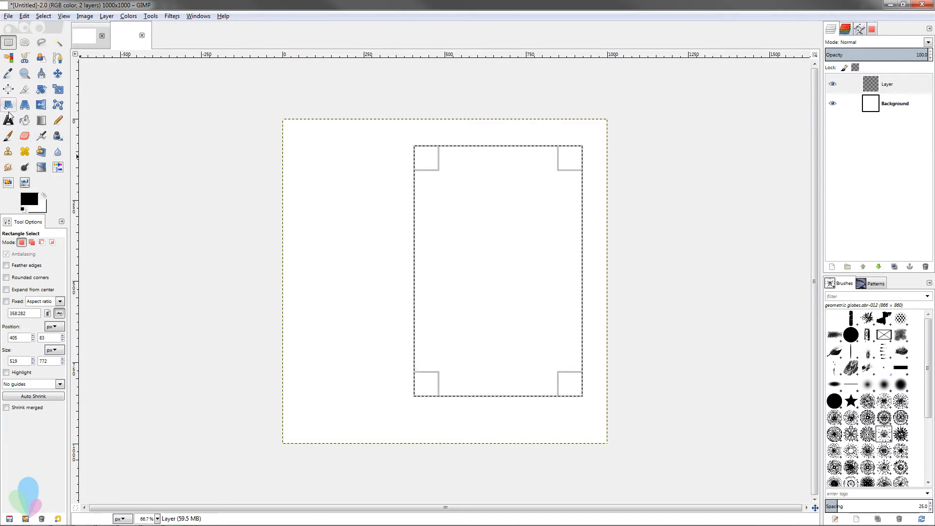
Delete Layer #1 and perspective-transform the remaining rectangle into a tapering trapezoid.
left_click(498, 271)
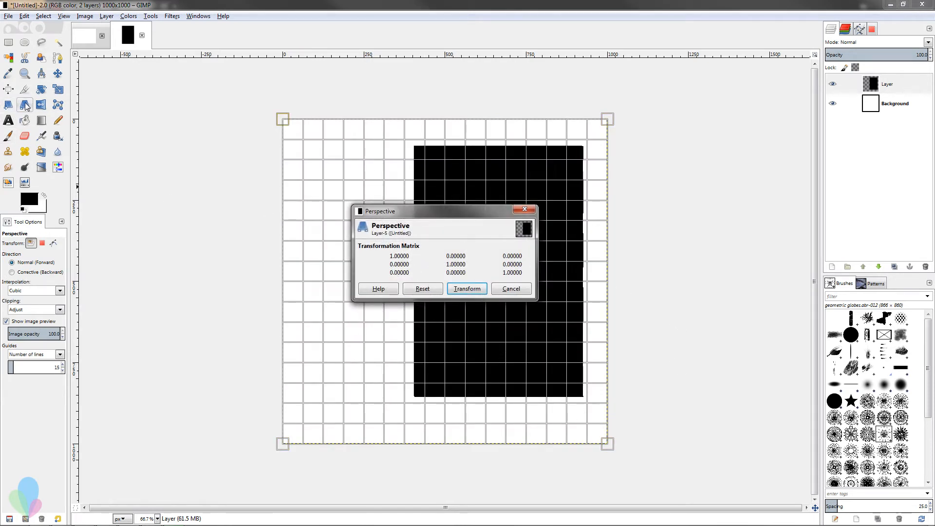
mouse_move(539, 349)
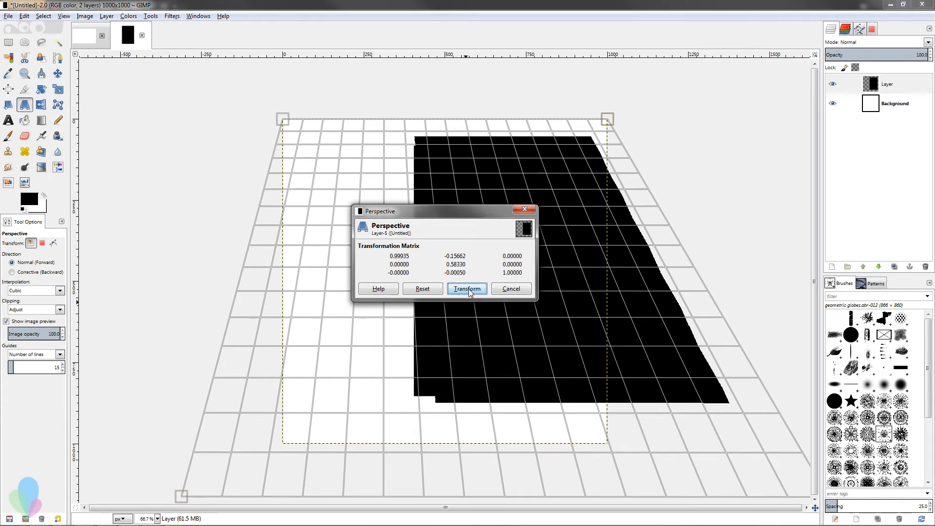
left_click(467, 288)
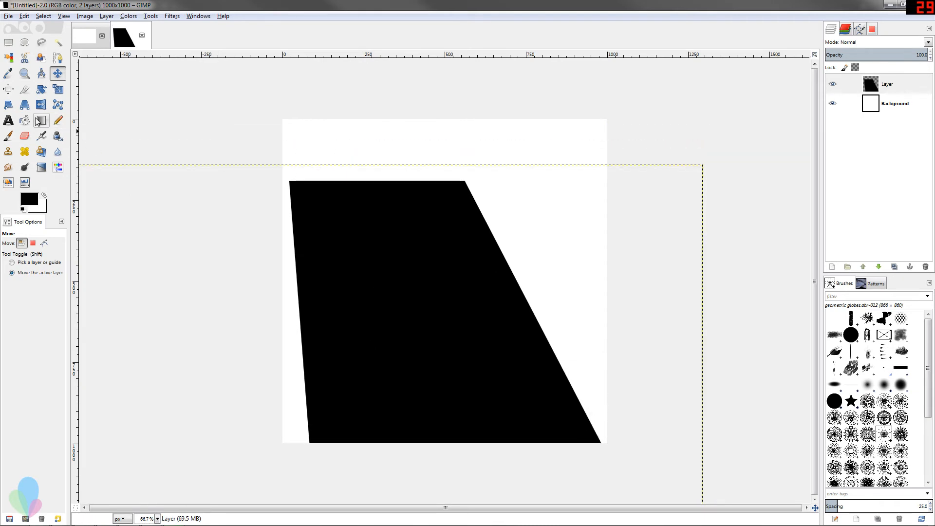
Choose the Blend tool to prepare a black-to-white gradient fill.
left_click(40, 119)
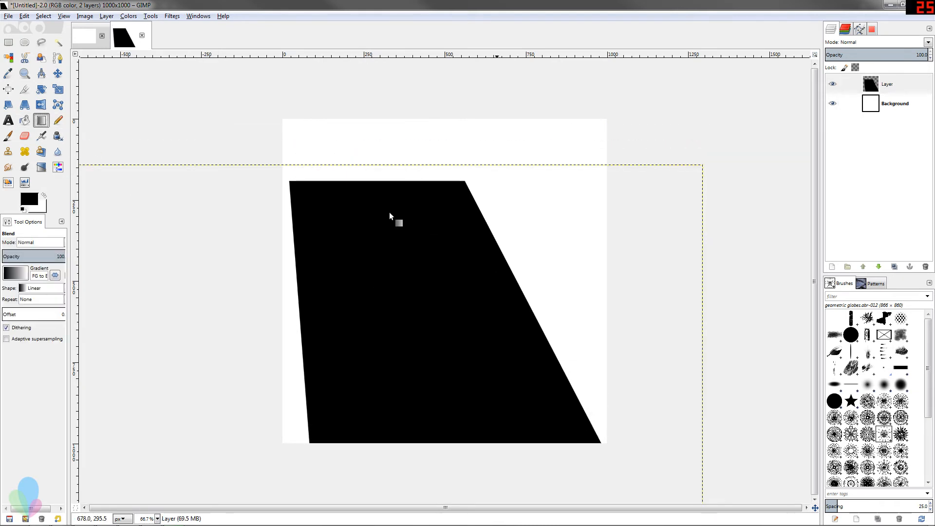
mouse_move(359, 212)
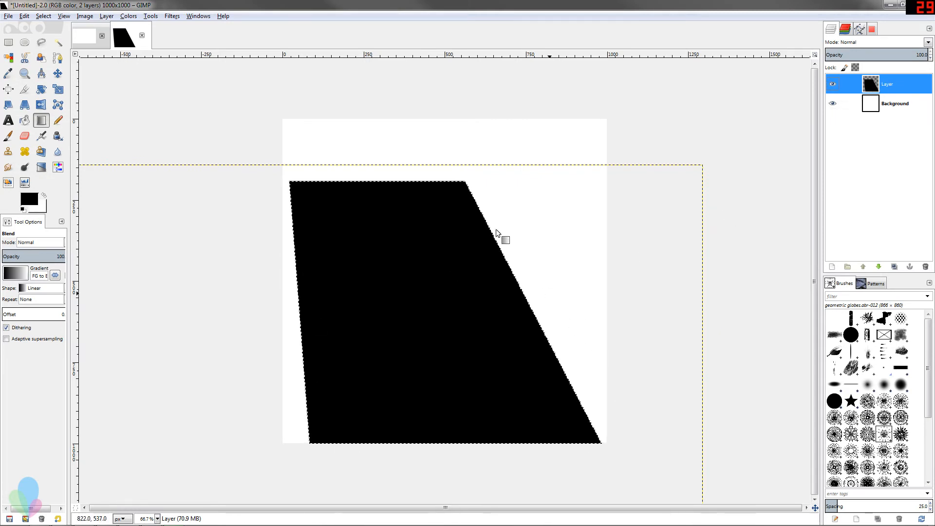
mouse_move(449, 266)
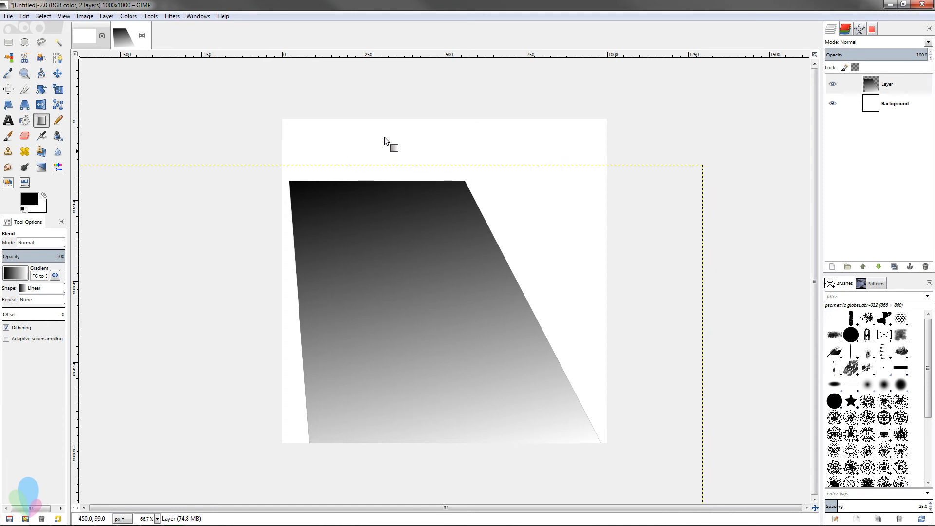
mouse_move(150, 165)
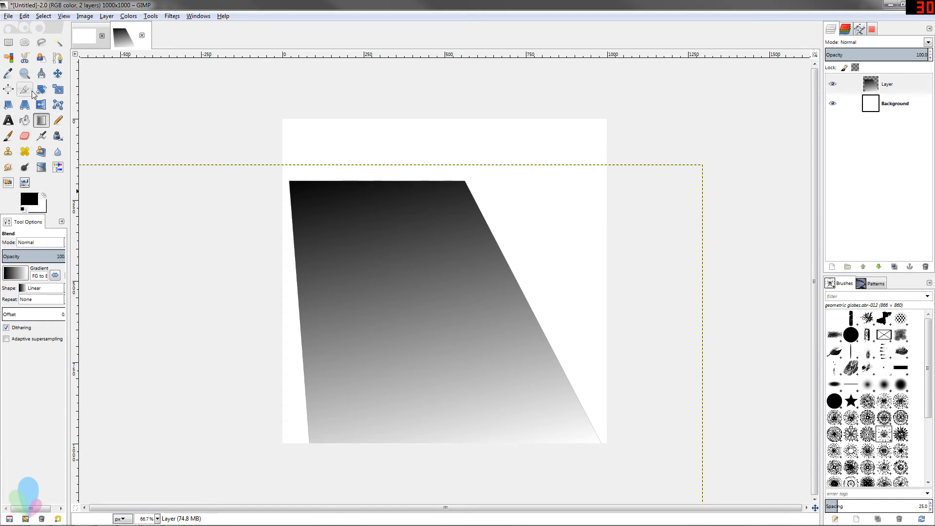
Flip the gradient trapezoid layer horizontally with the Flip tool.
left_click(40, 105)
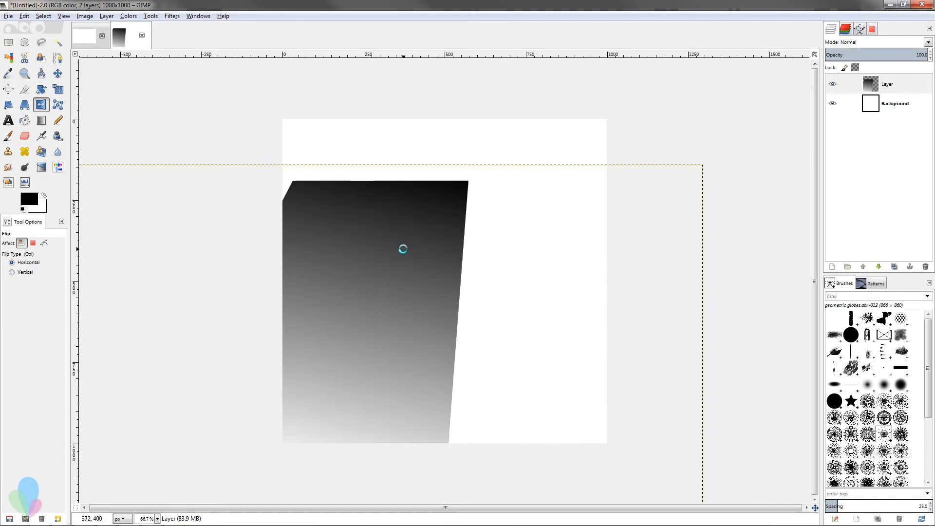
left_click(401, 249)
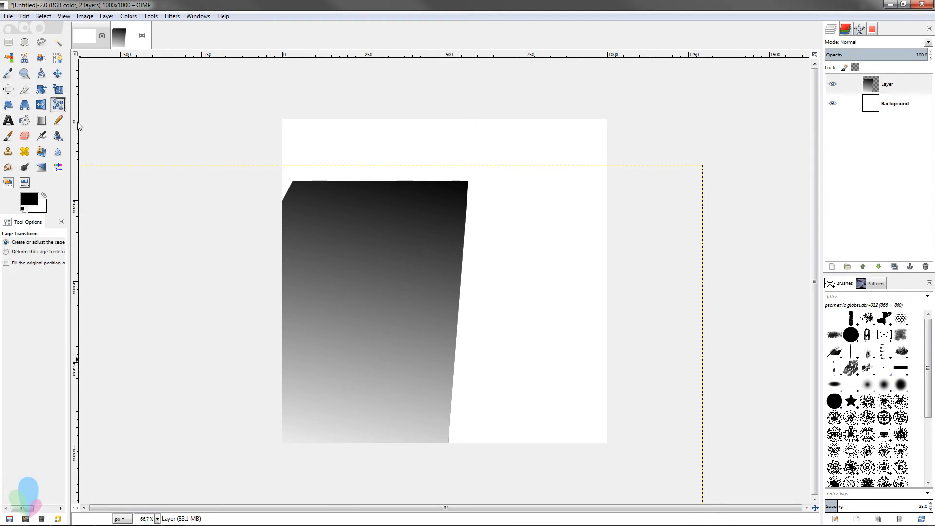
Delete the flipped gradient layer and add a new empty layer.
left_click(925, 266)
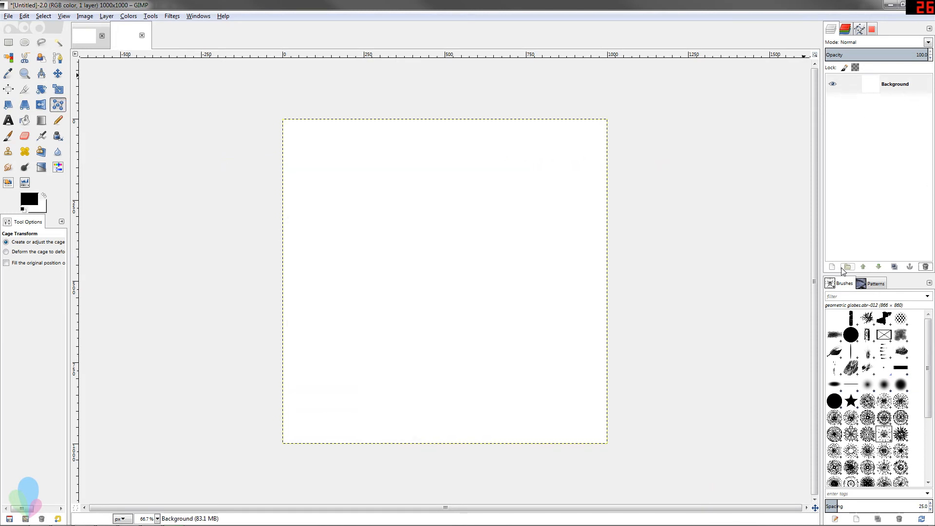
left_click(8, 43)
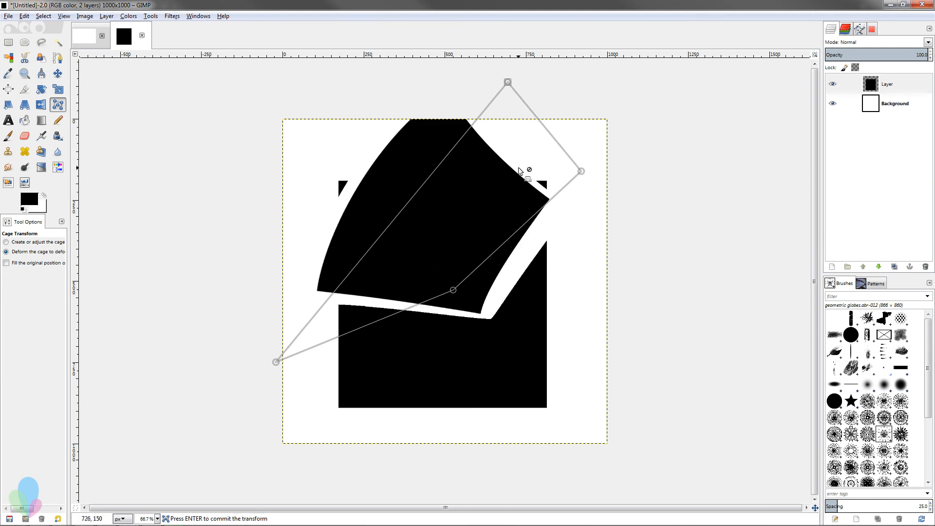
mouse_move(562, 240)
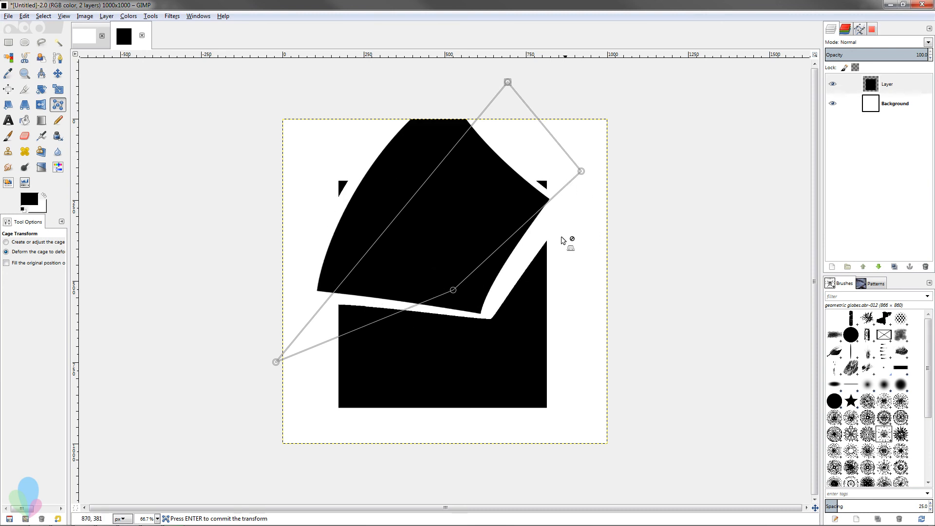
Commit the cage deformation and move the warped square layer slightly down.
key("Return")
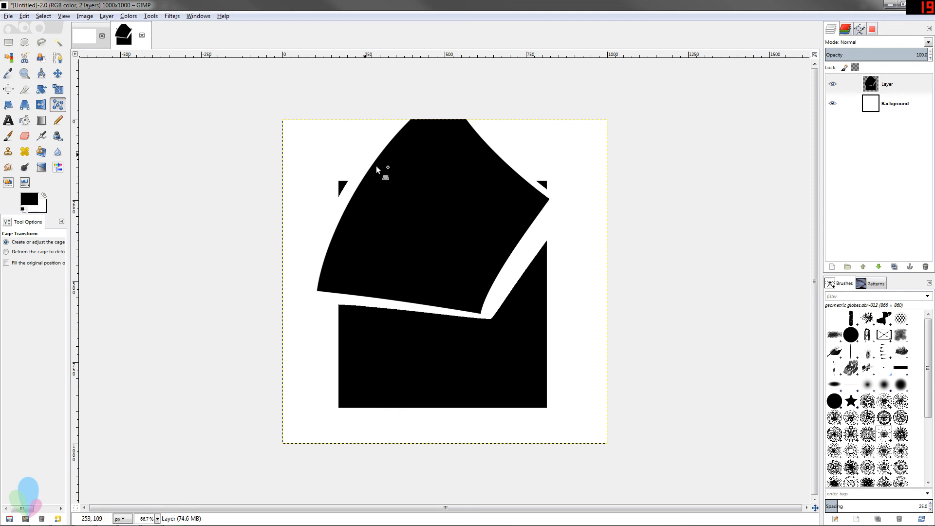
left_click(887, 84)
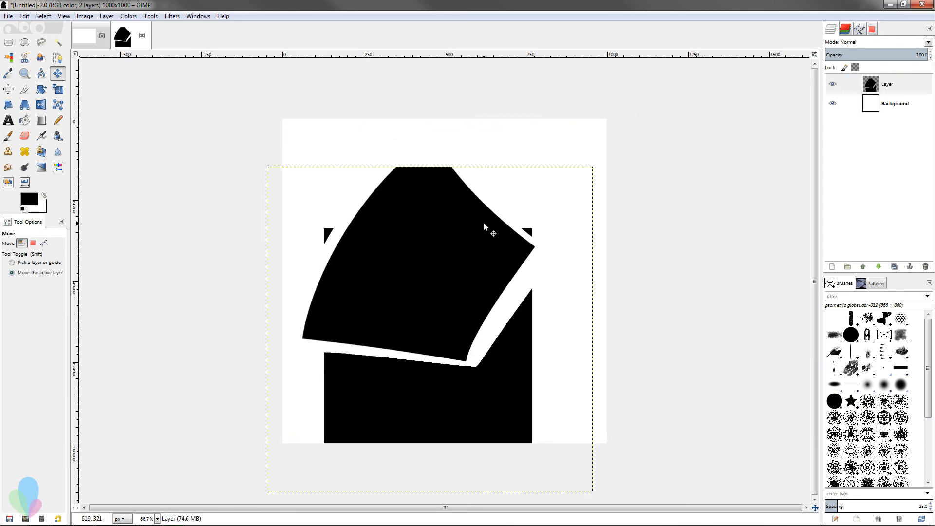
left_click(894, 103)
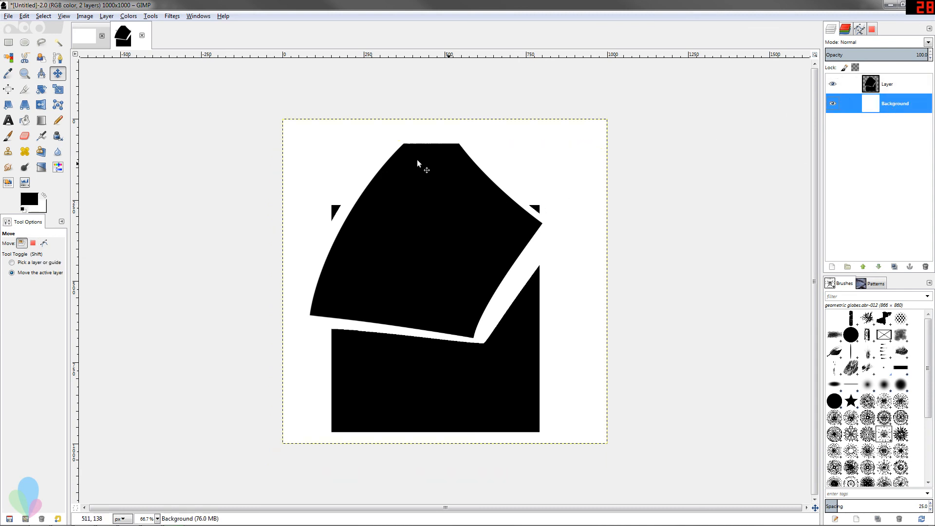